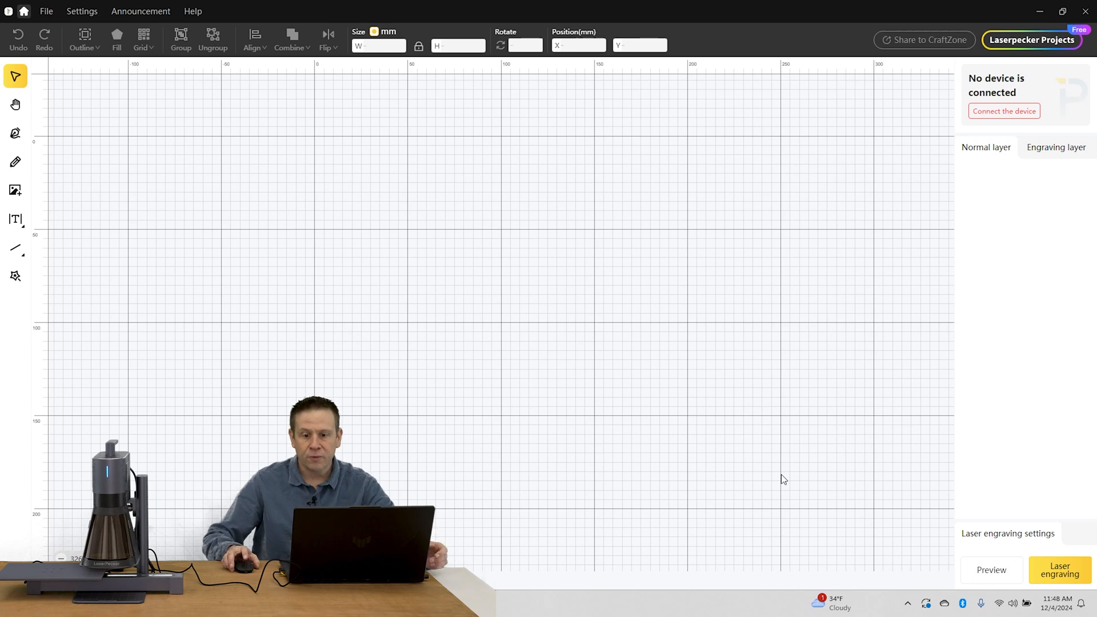
mouse_move(1005, 111)
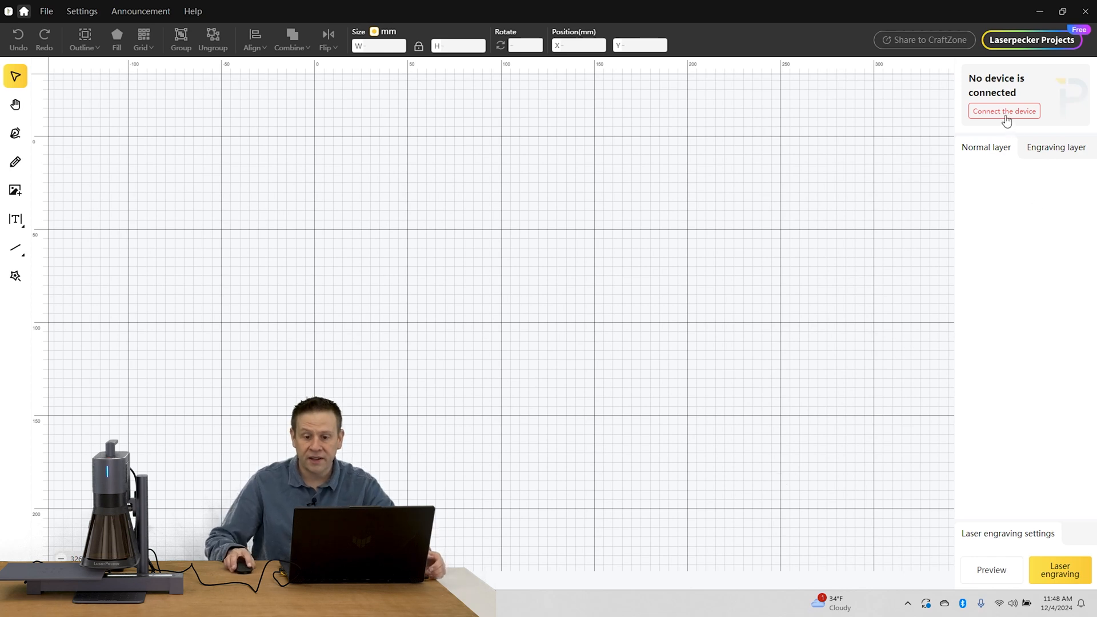
Step: Connect to the LP5 laser engraver so its work area appears on the canvas
left_click(1004, 110)
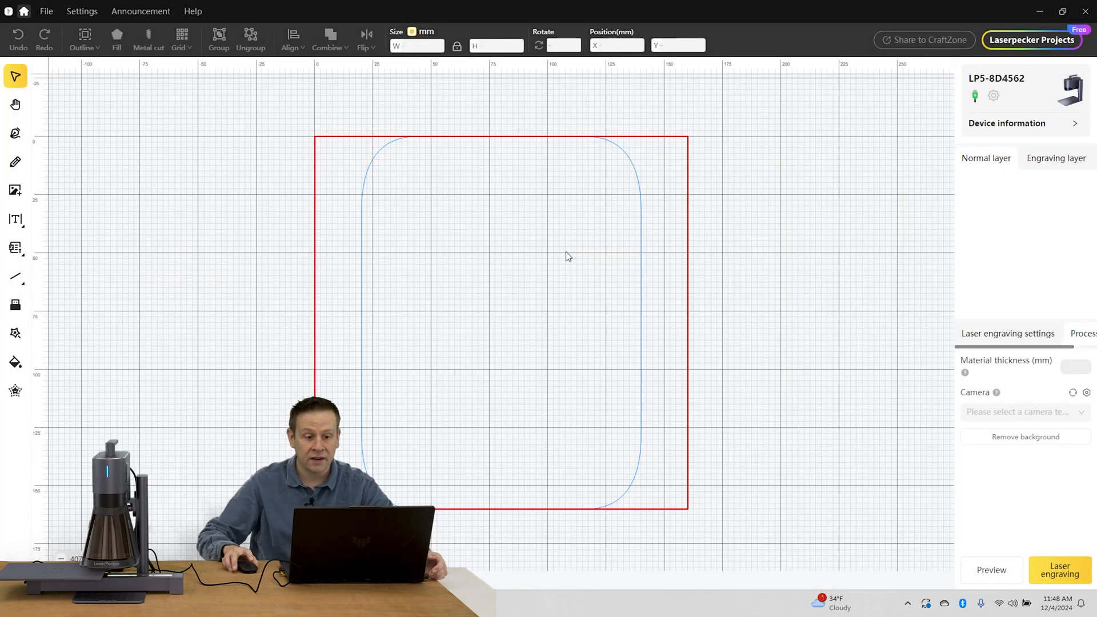
mouse_move(639, 422)
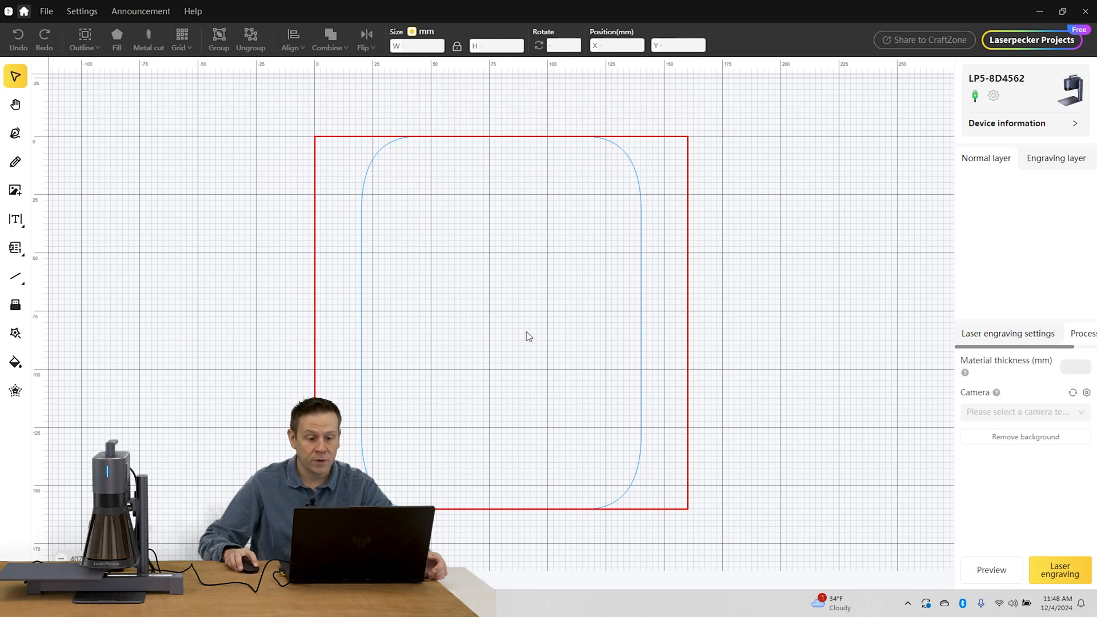
mouse_move(560, 499)
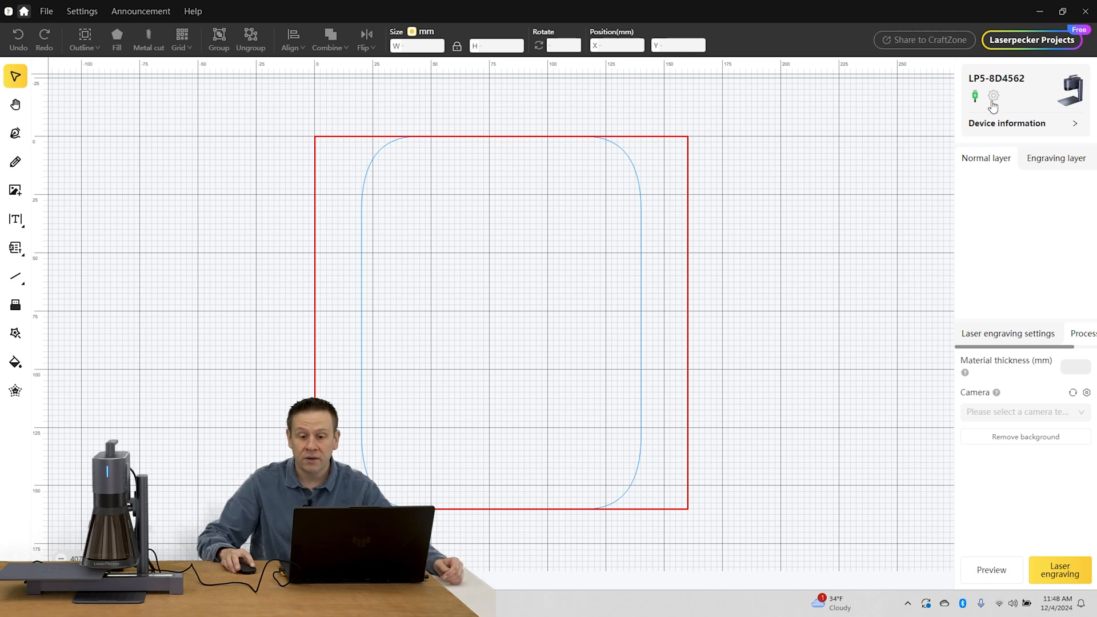
Step: Enable Slide Extension in the device's Mode setting and confirm, widening the work area
left_click(993, 96)
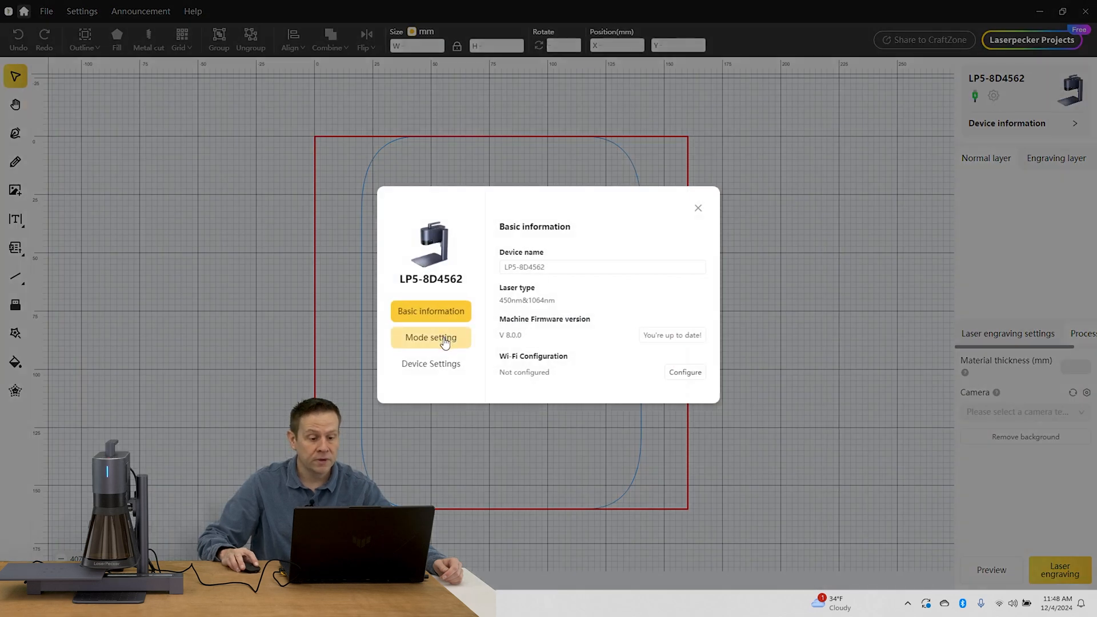
left_click(431, 337)
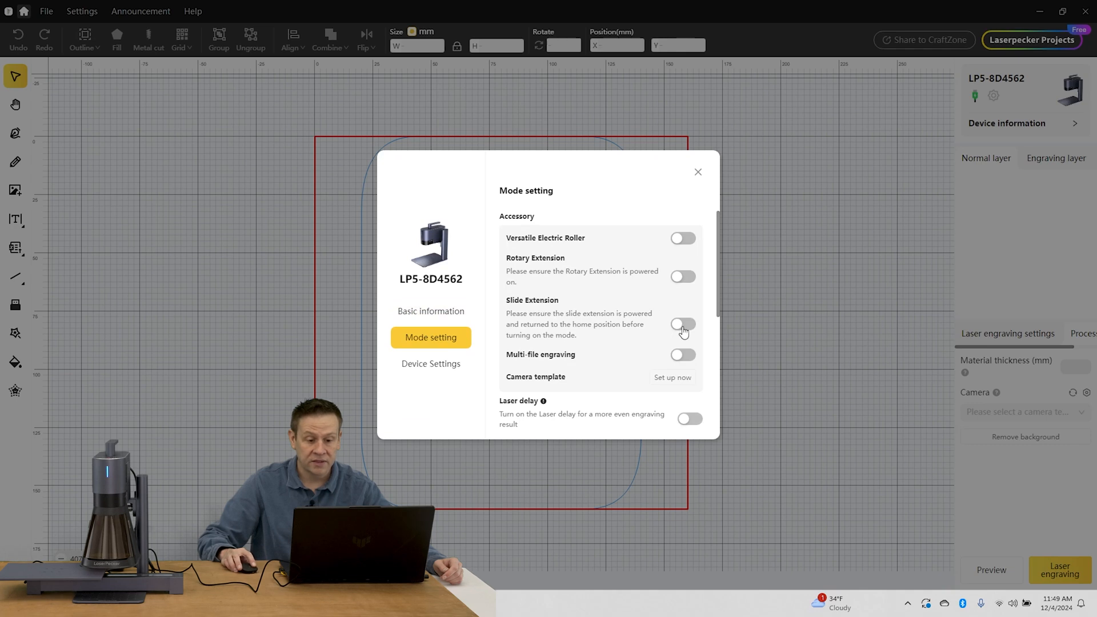
left_click(682, 324)
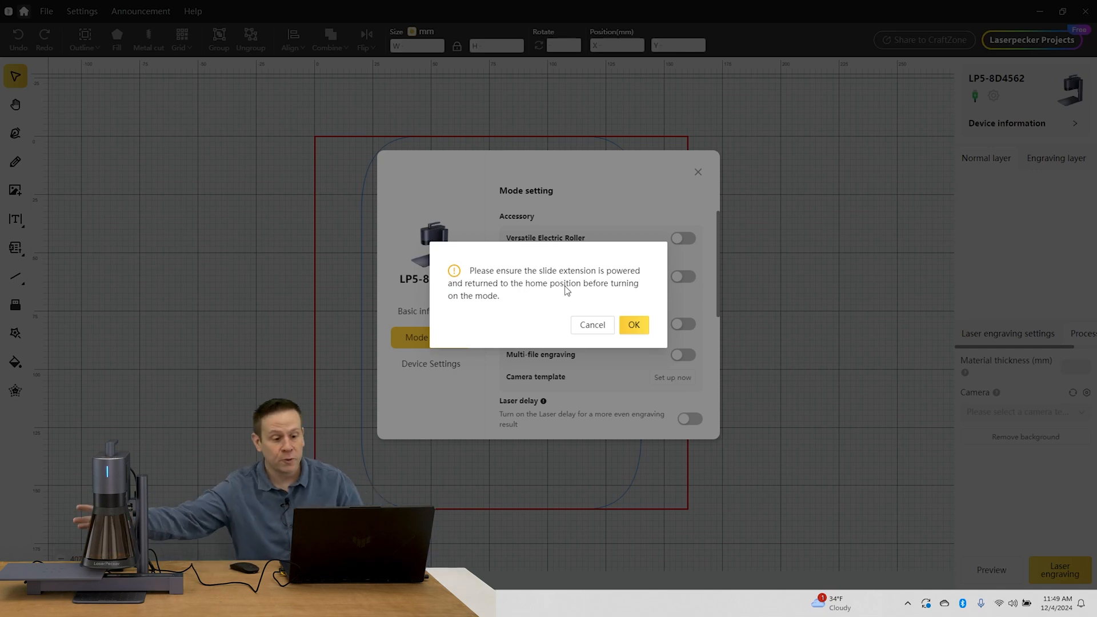
mouse_move(634, 329)
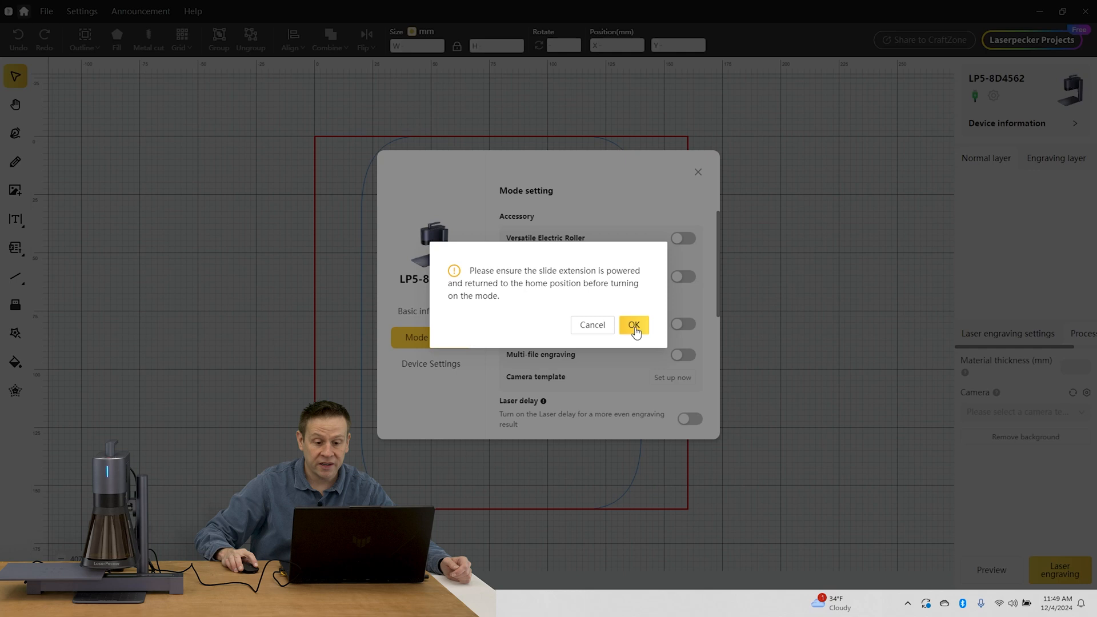
left_click(632, 325)
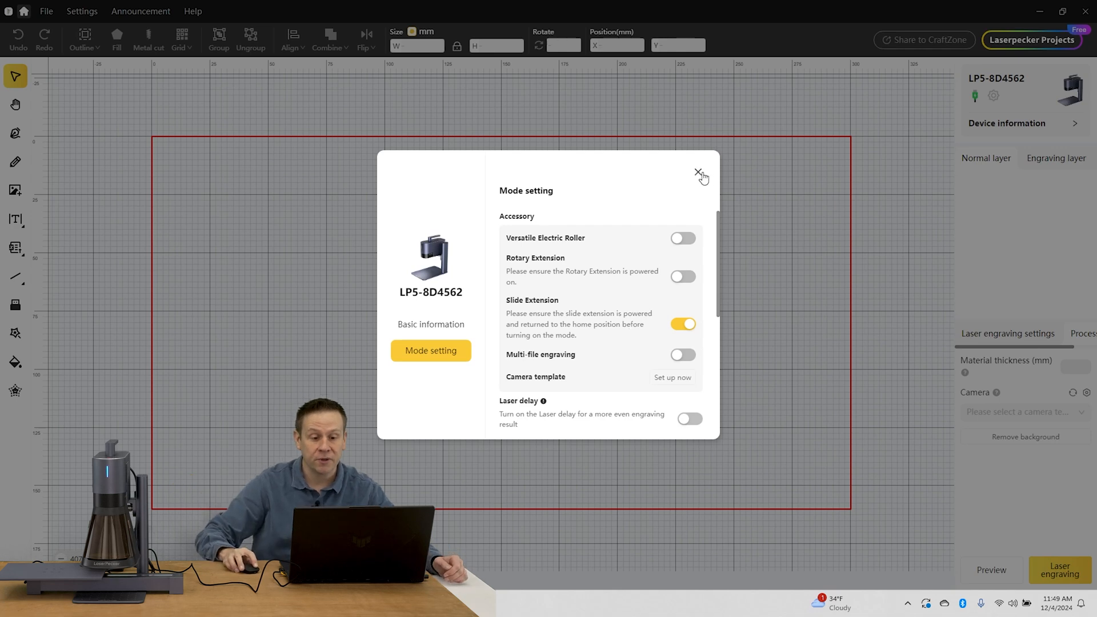
left_click(697, 173)
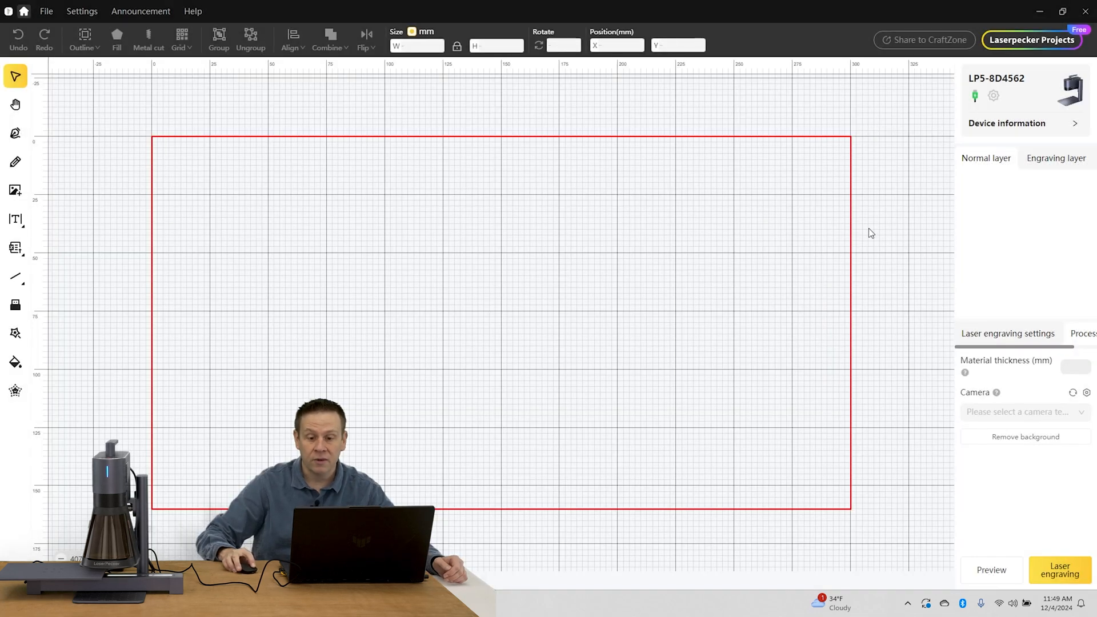
mouse_move(840, 142)
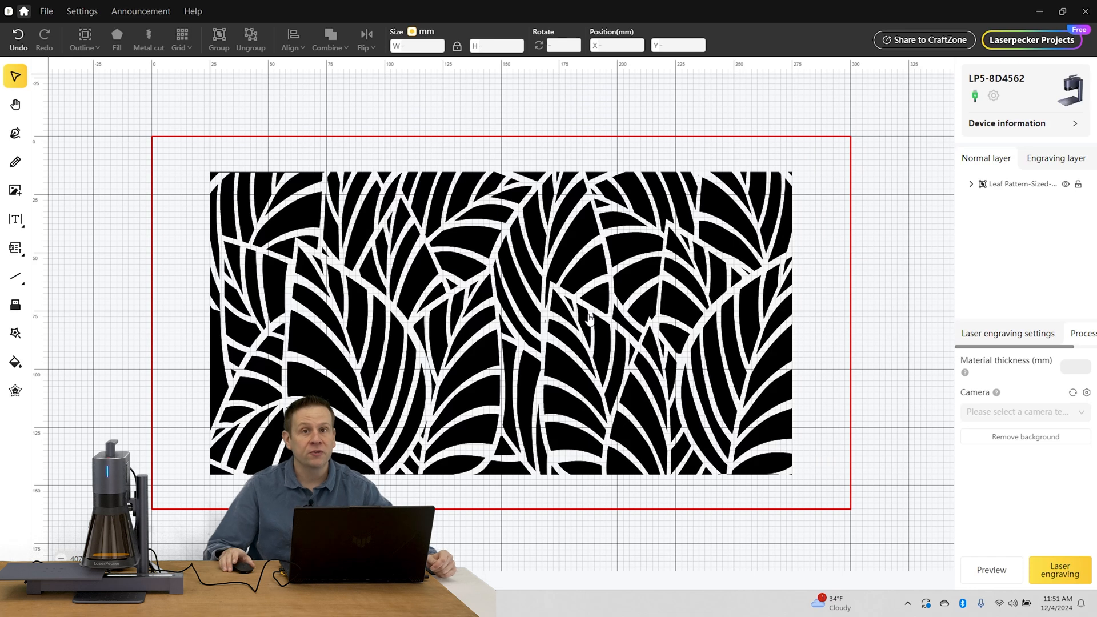
mouse_move(83, 341)
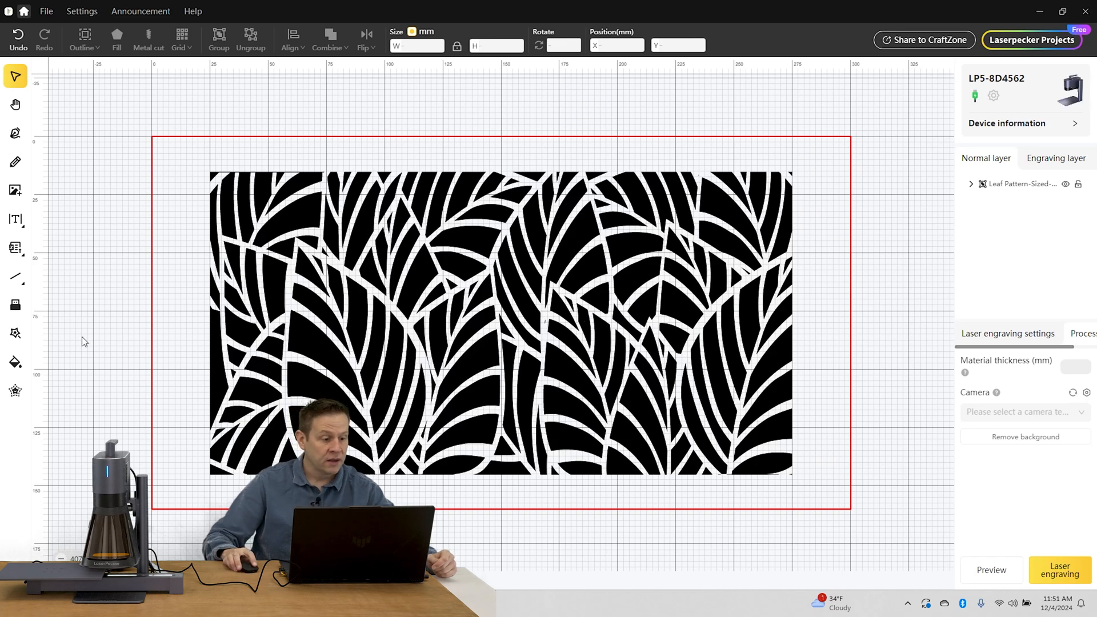
mouse_move(15, 333)
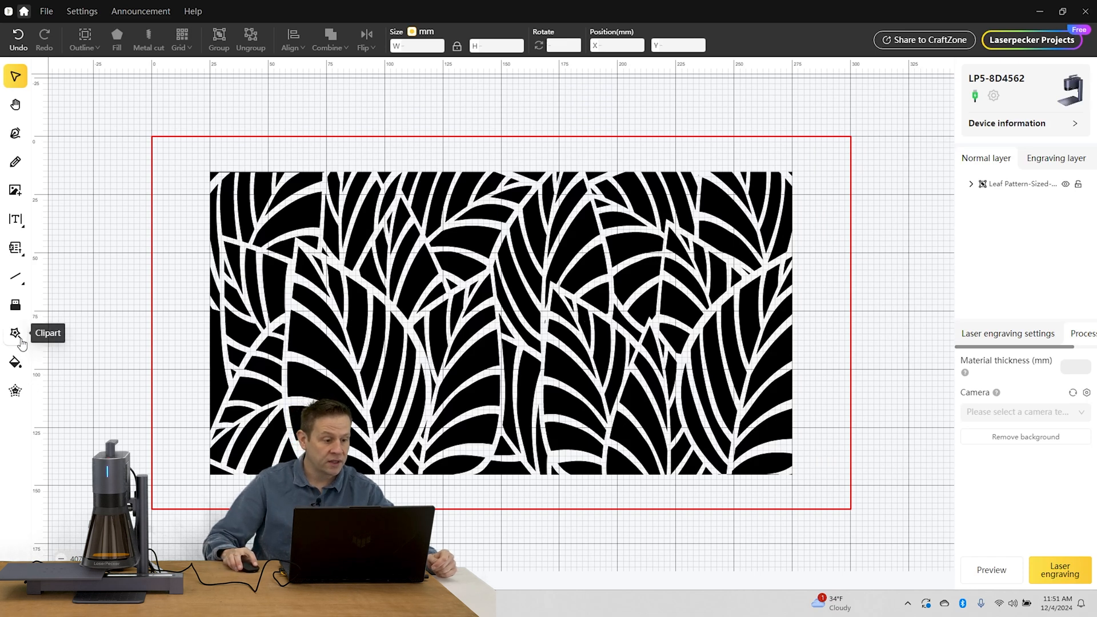
left_click(15, 333)
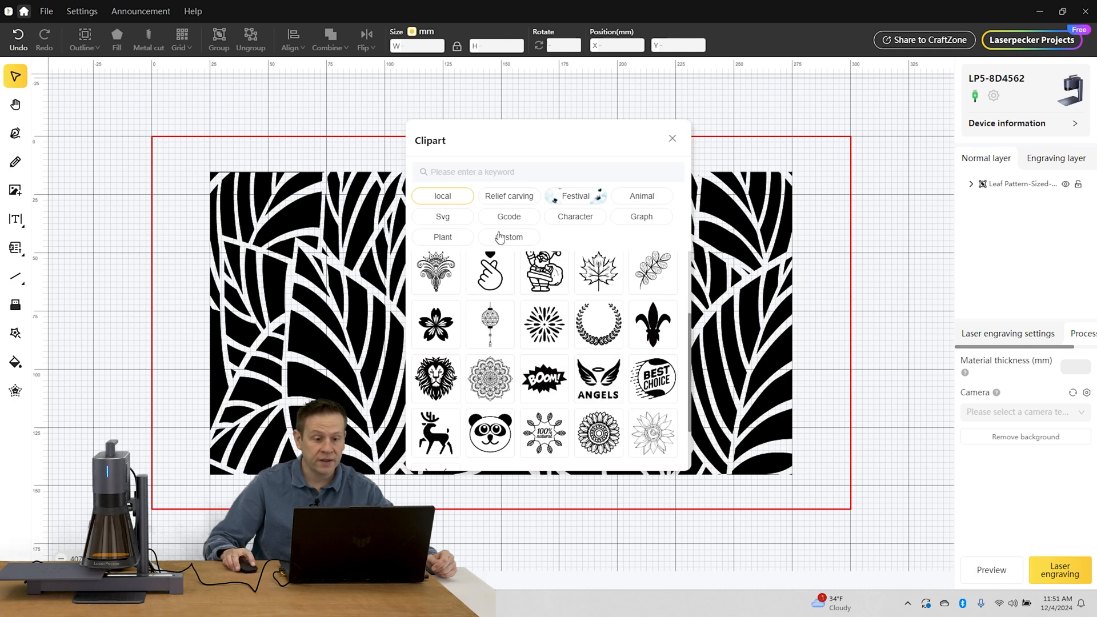
left_click(671, 138)
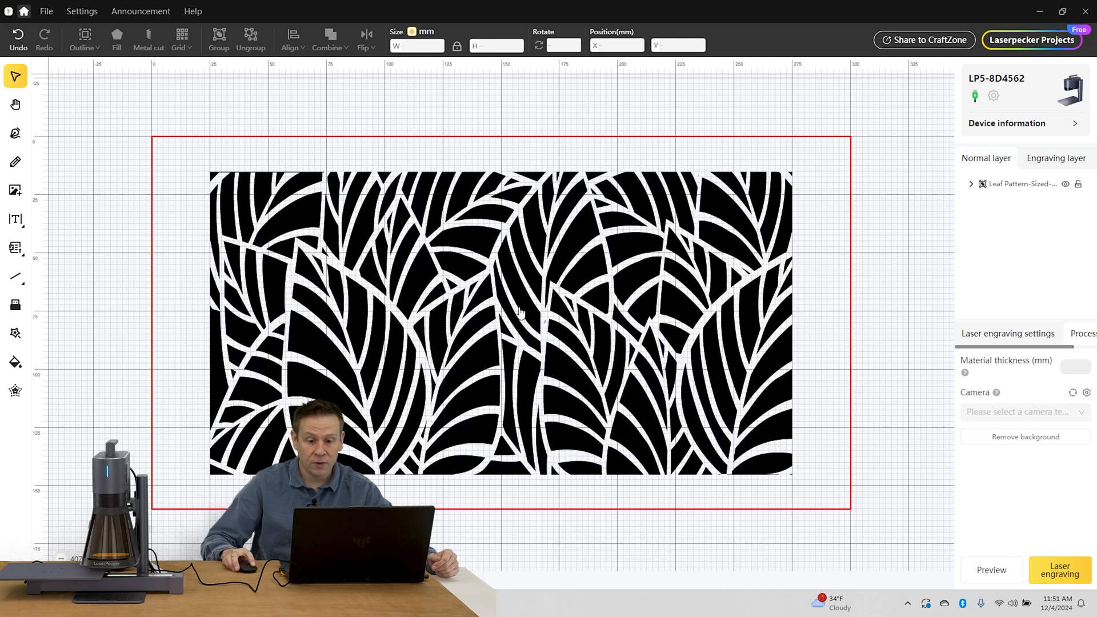
Step: Set the leaf pattern's laser engraving to power 95 and depth 35%
left_click(500, 322)
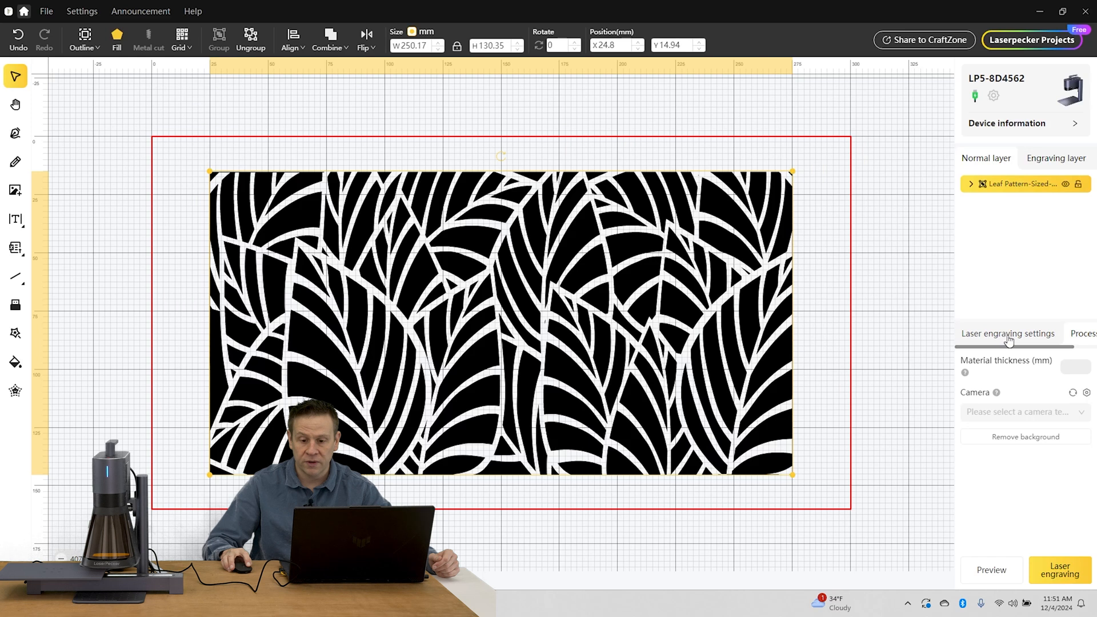
left_click(1008, 336)
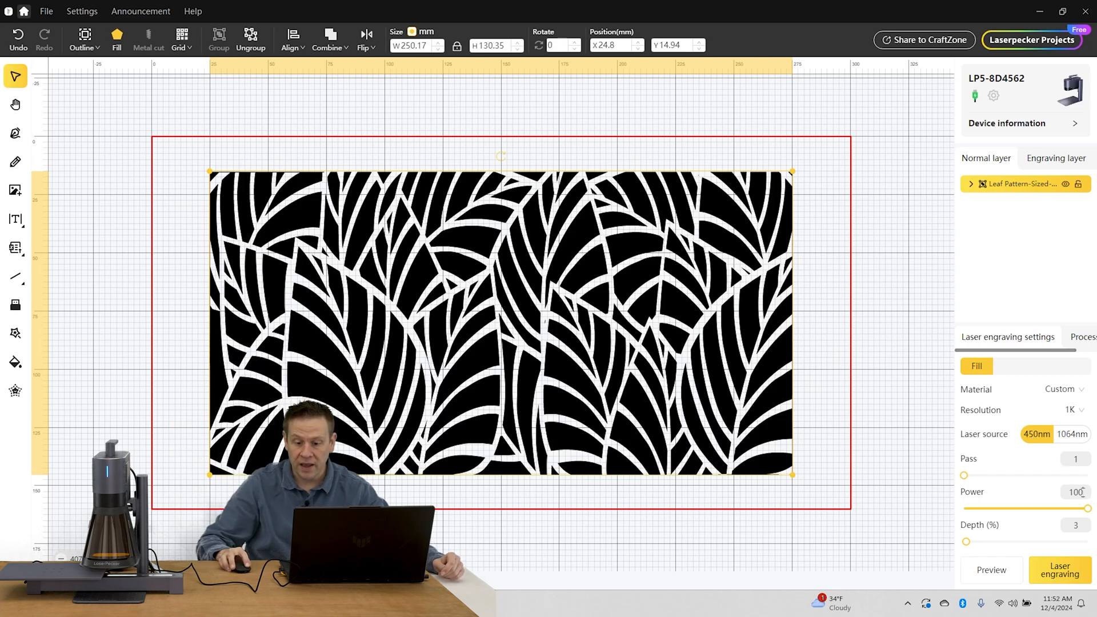
left_click_drag(1088, 509, 1084, 509)
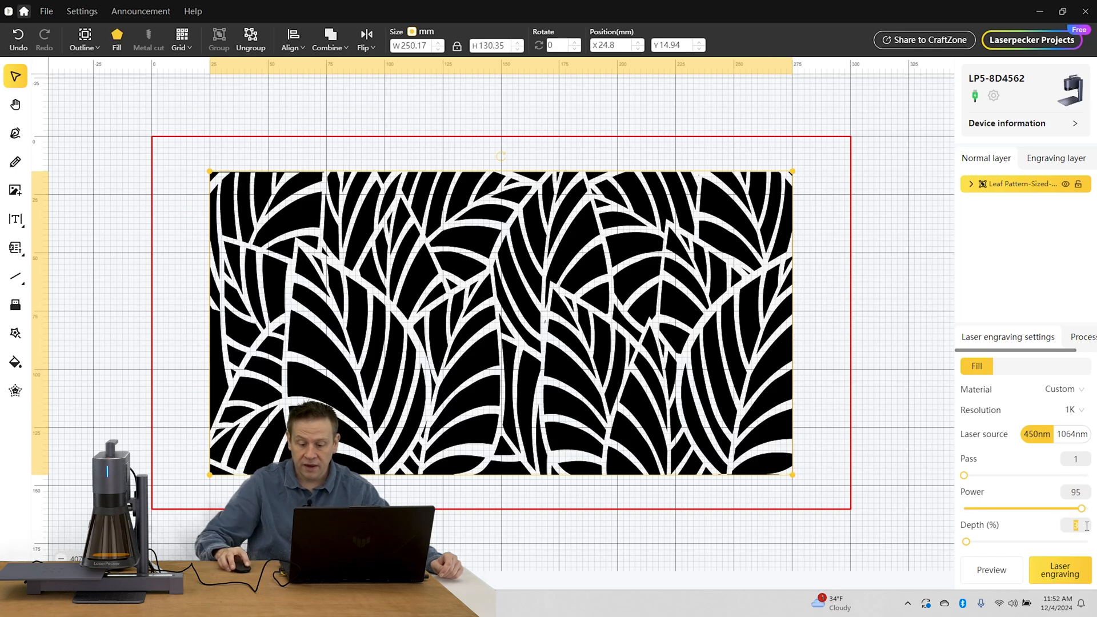
type("3")
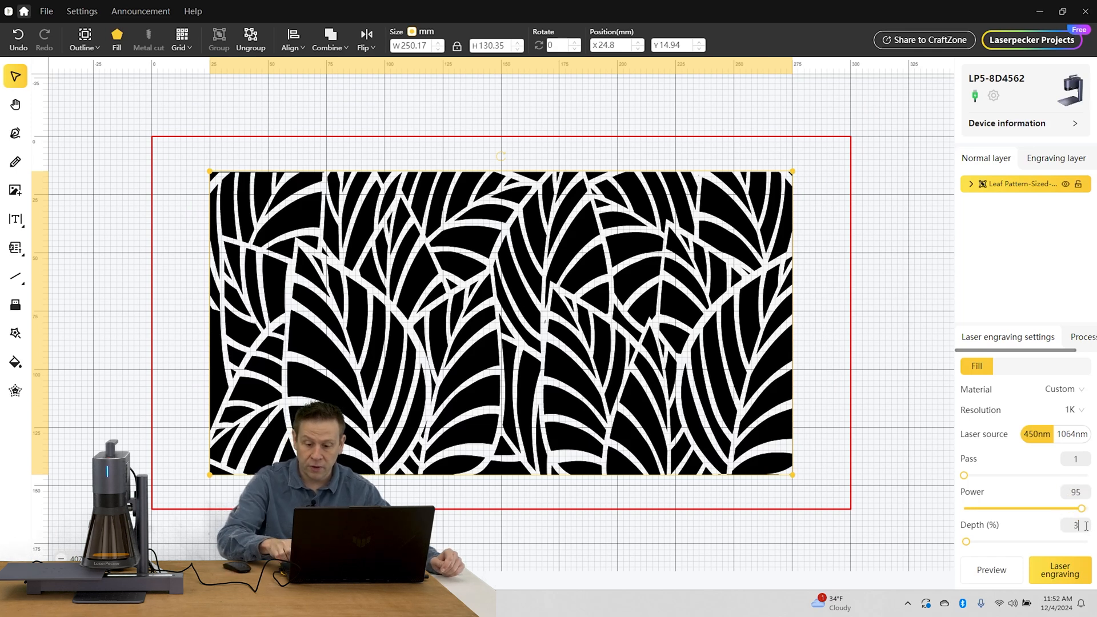
type("35")
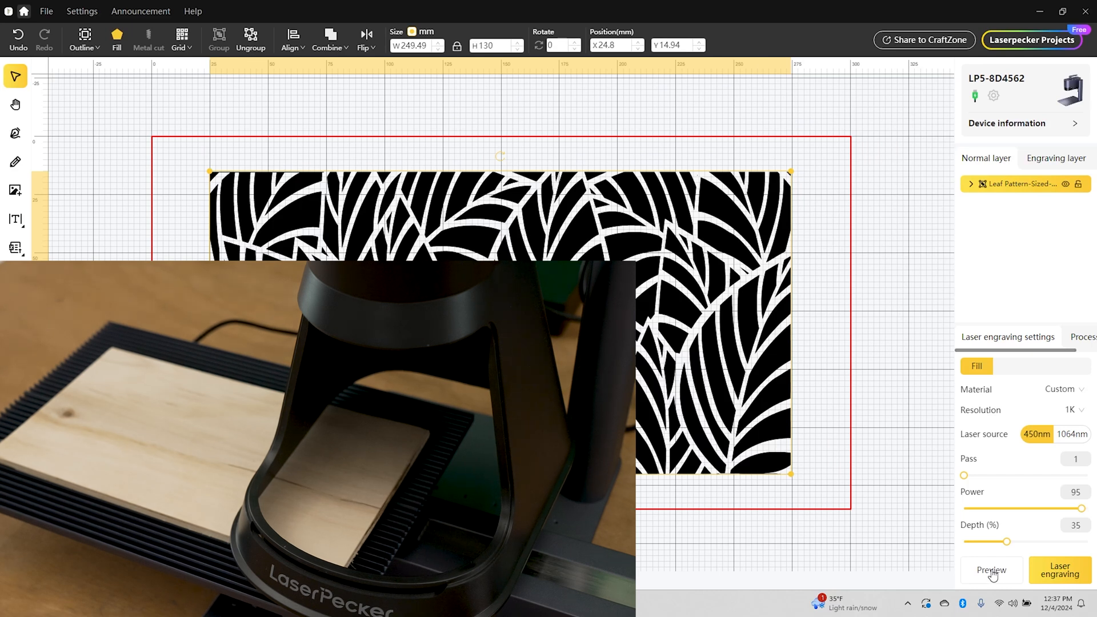
Step: Start a preview projecting the leaf engraving outline onto the wood board
left_click(991, 570)
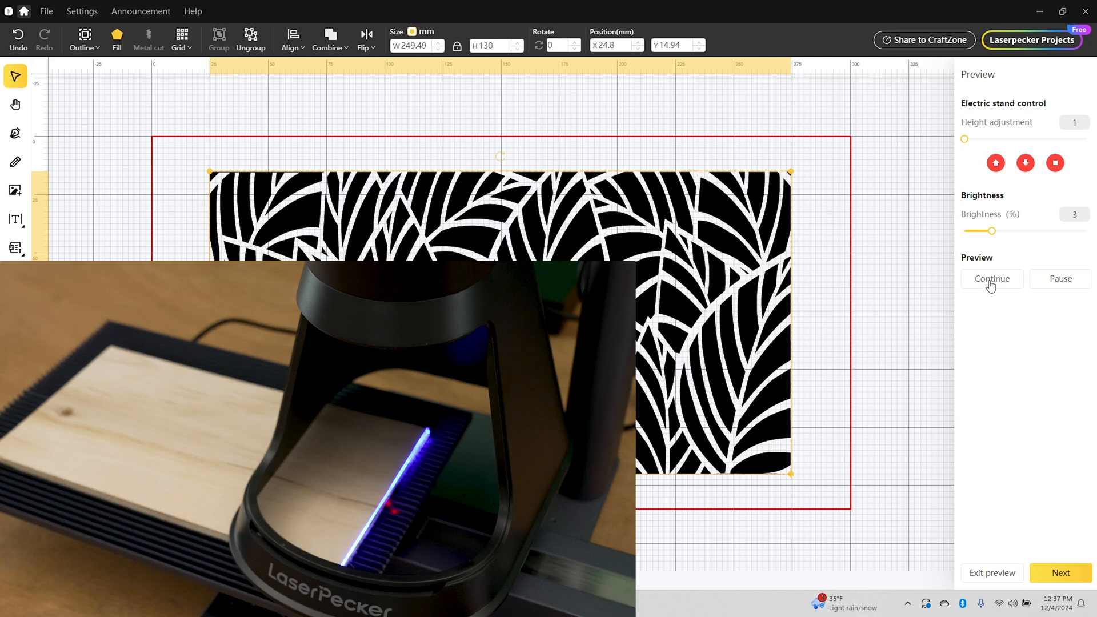
mouse_move(967, 311)
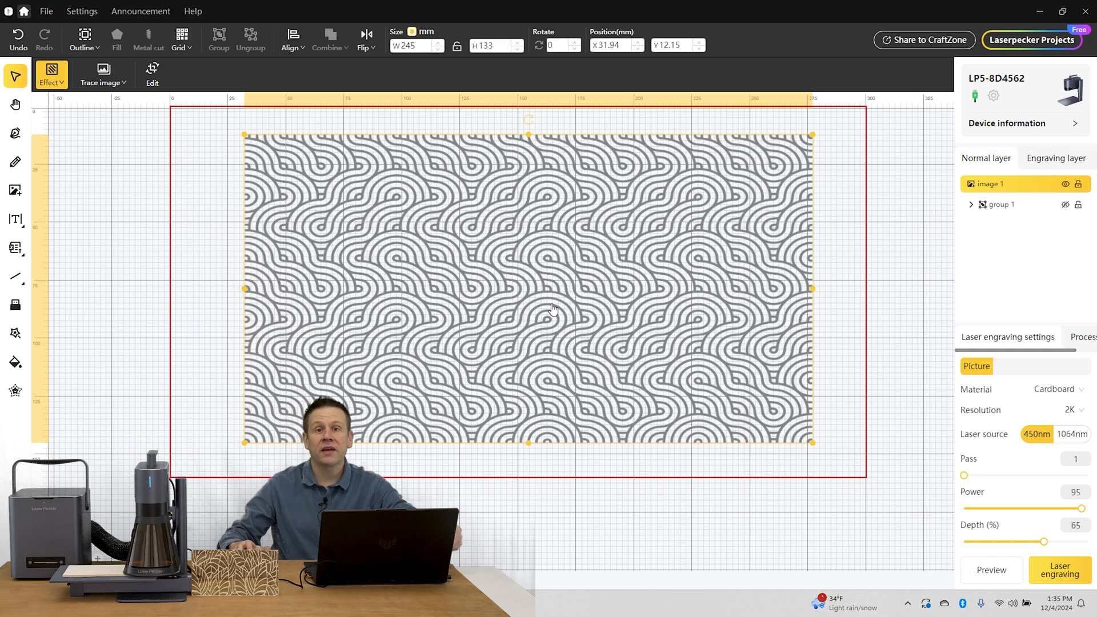
mouse_move(474, 214)
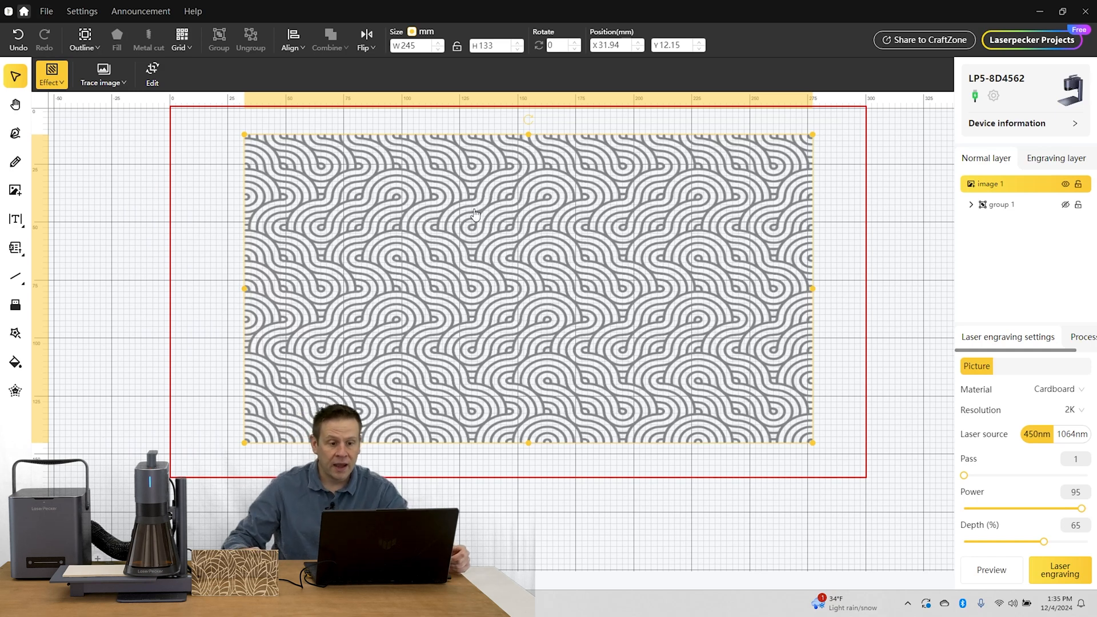